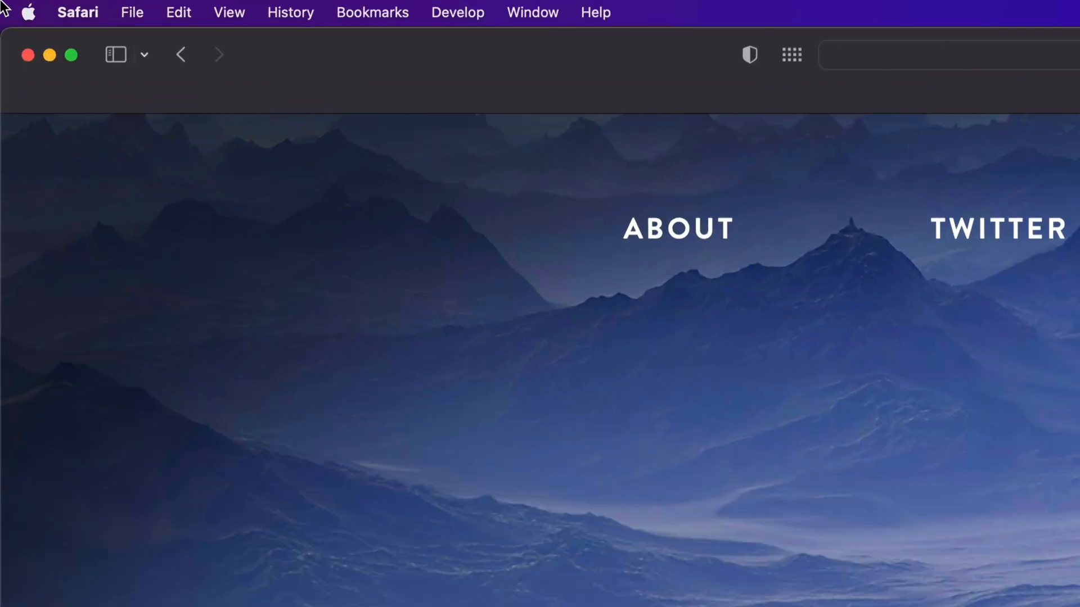
- Launch the App Store from the Apple menu
left_click(28, 13)
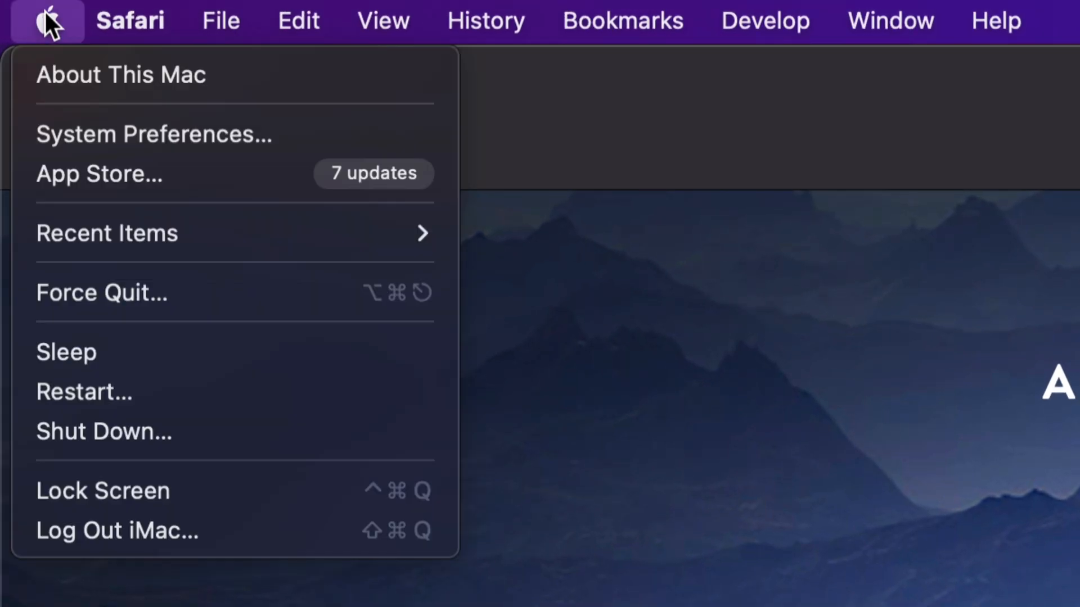
mouse_move(99, 174)
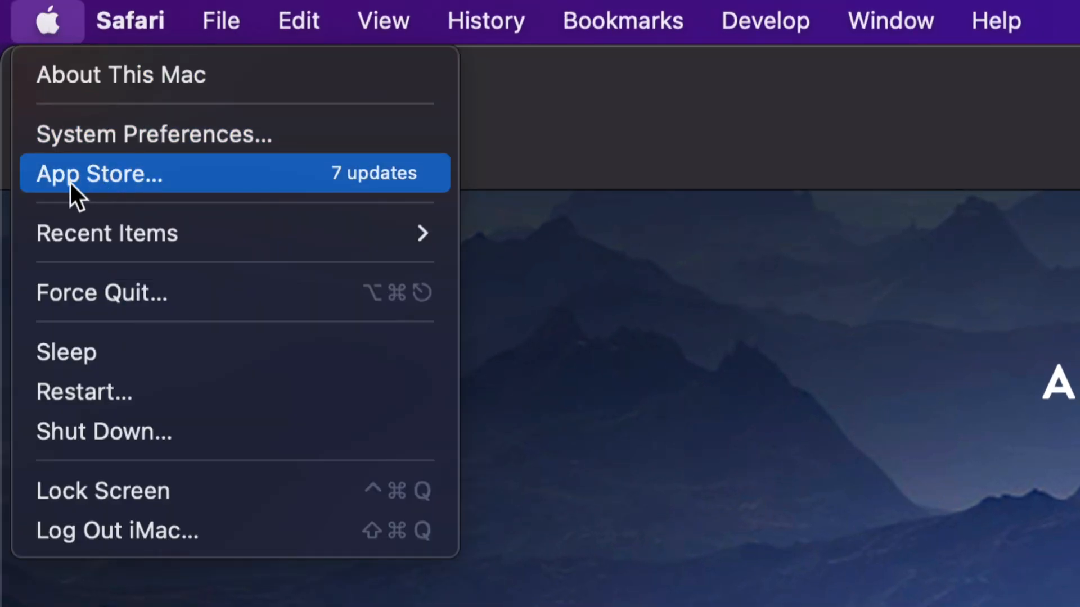
left_click(100, 173)
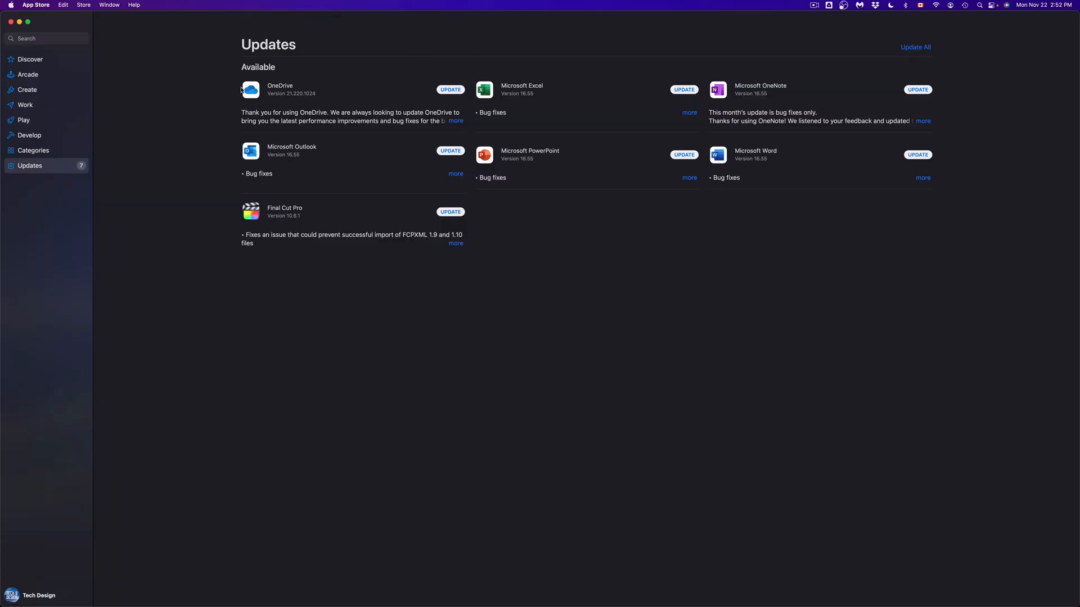
mouse_move(3, 33)
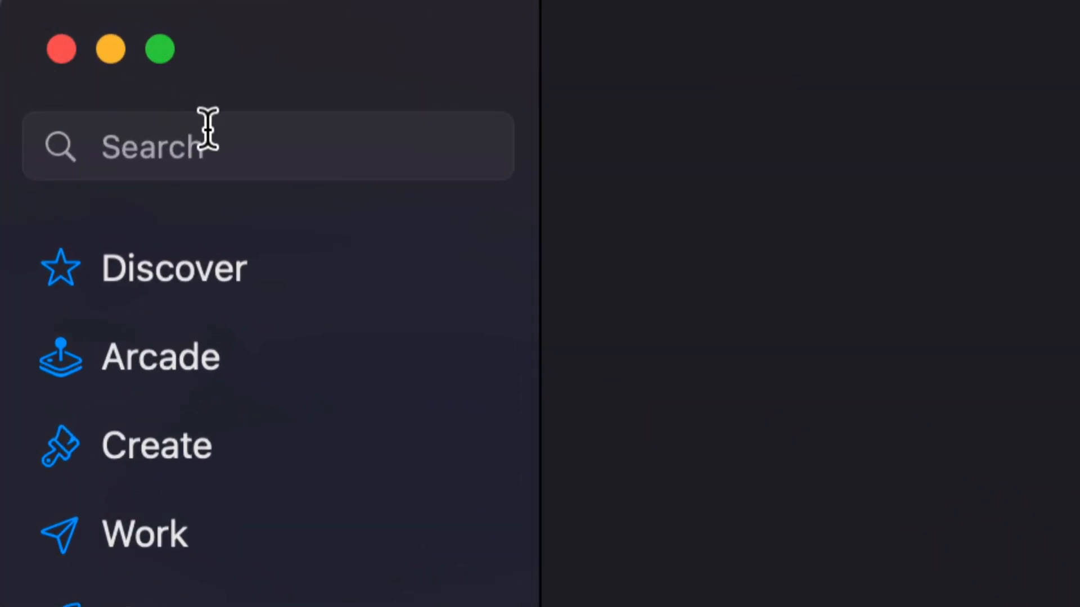
mouse_move(199, 149)
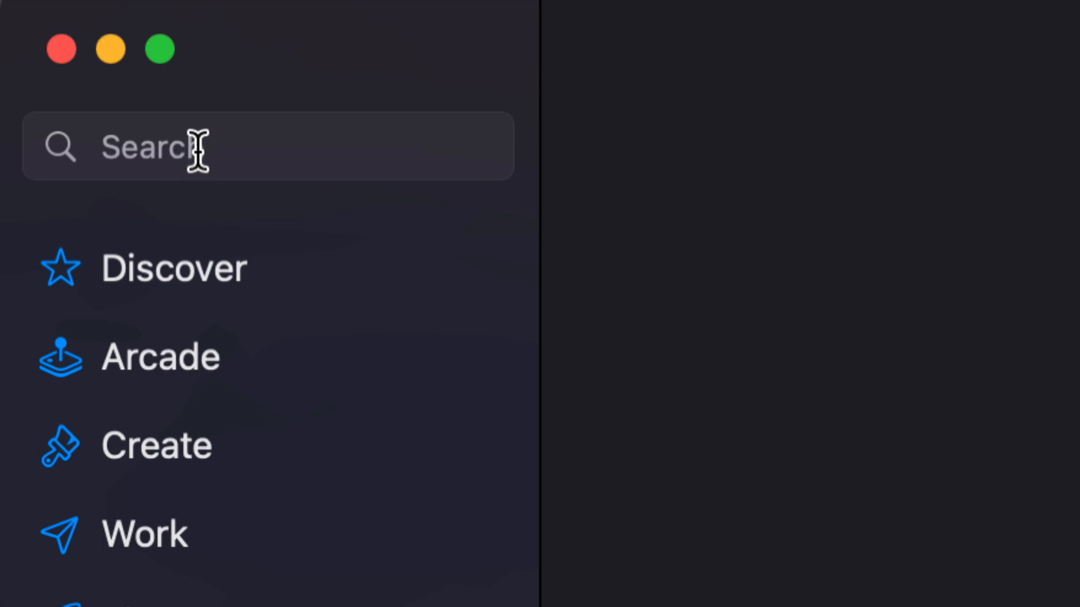
mouse_move(197, 382)
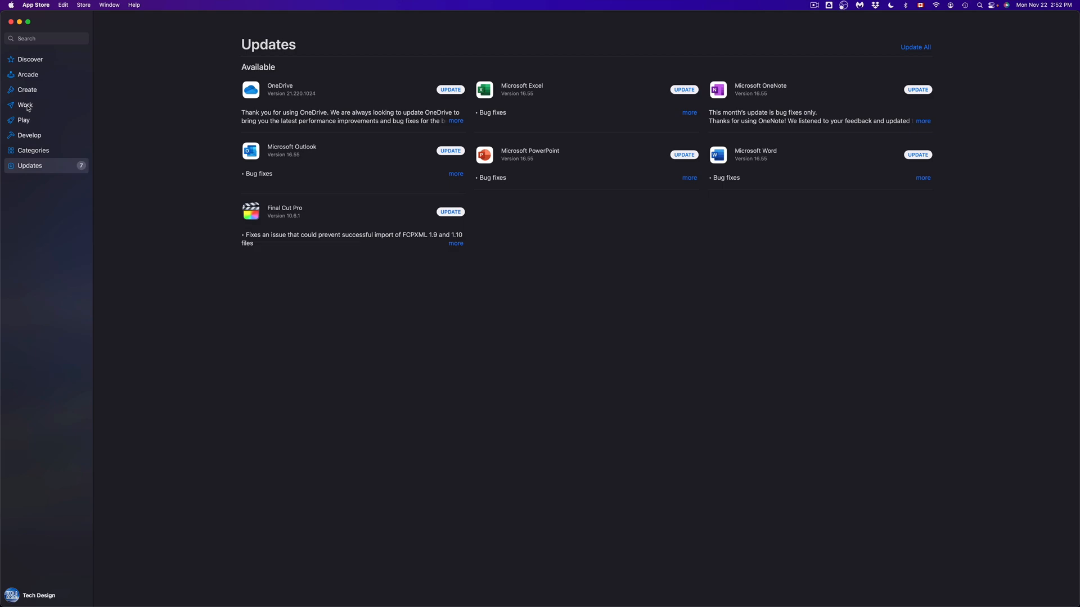
mouse_move(26, 144)
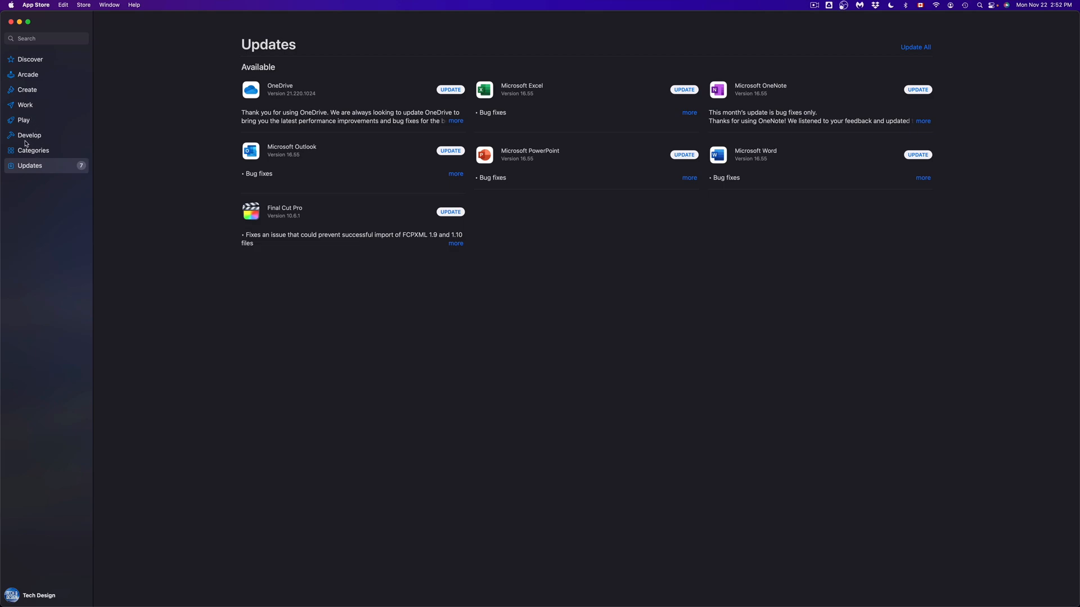
- Switch from the Updates list to the Categories page
left_click(33, 150)
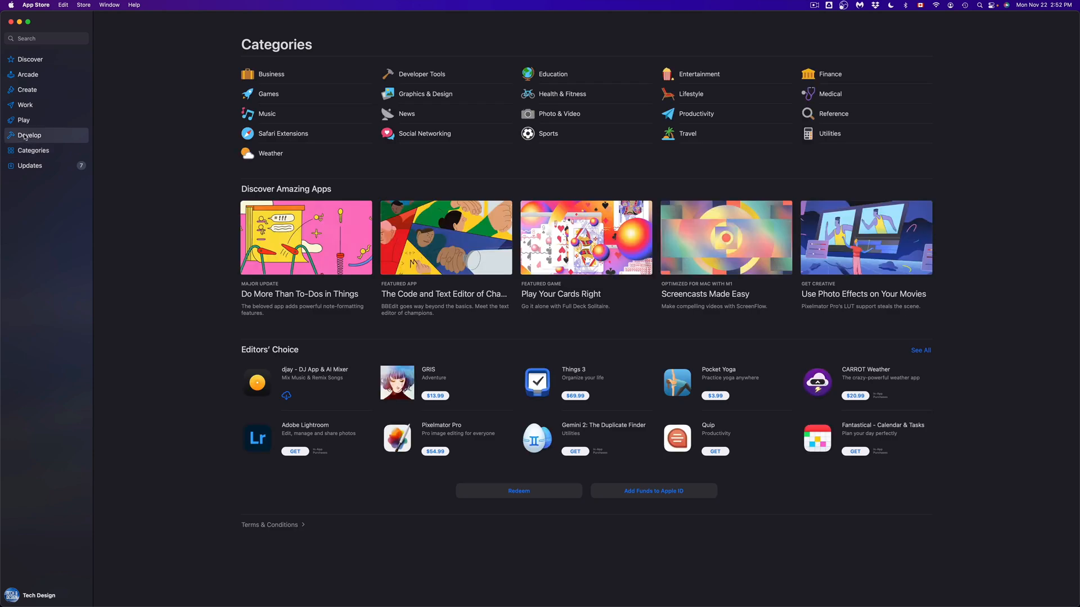
- Browse the Play, Work, Create and Arcade pages, then return to Discover
left_click(24, 119)
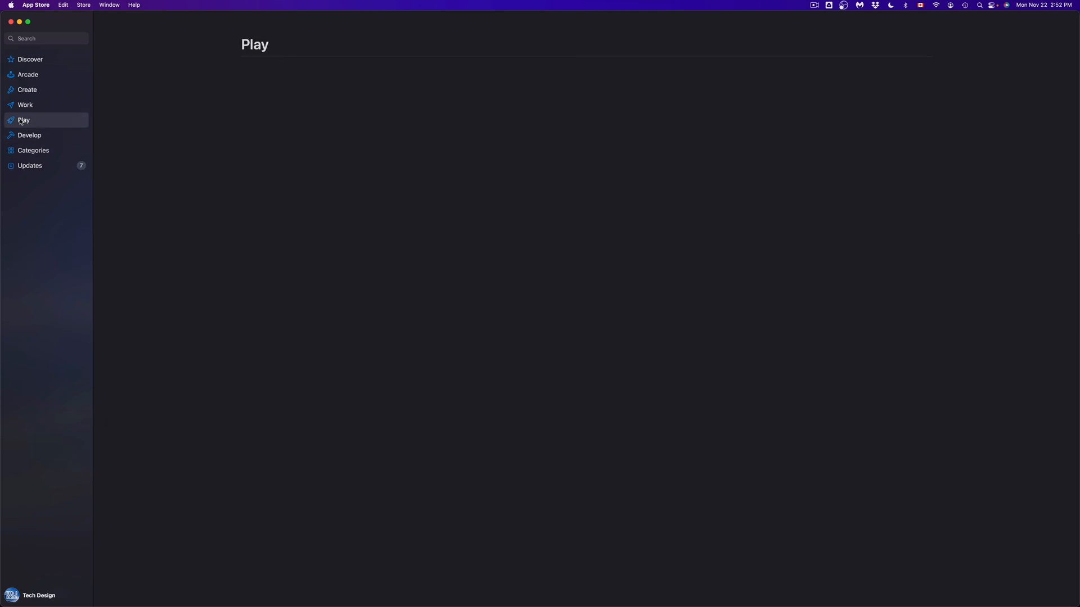
left_click(24, 120)
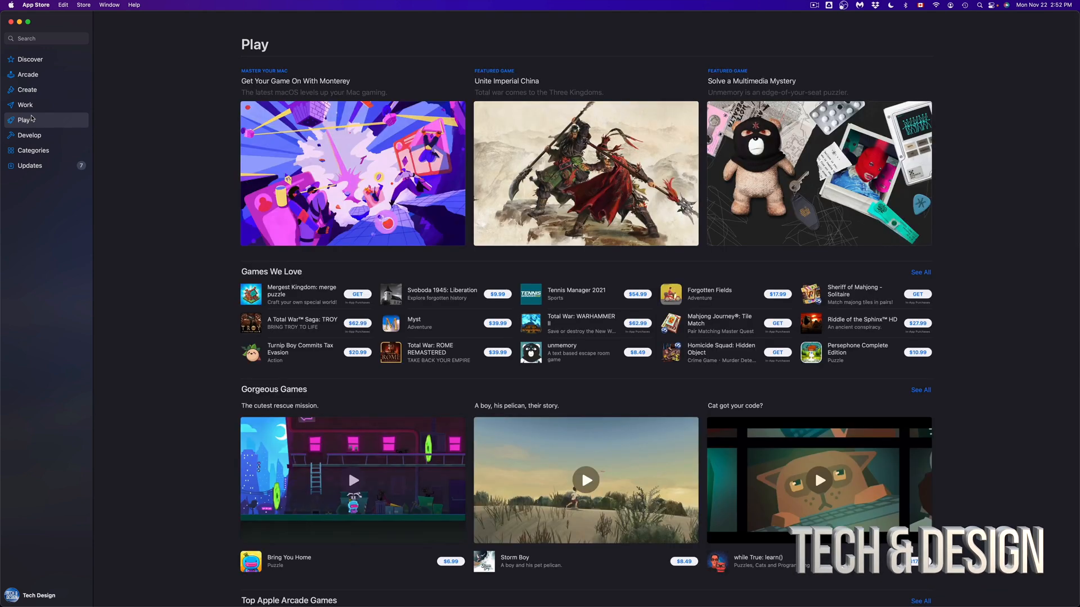
left_click(26, 104)
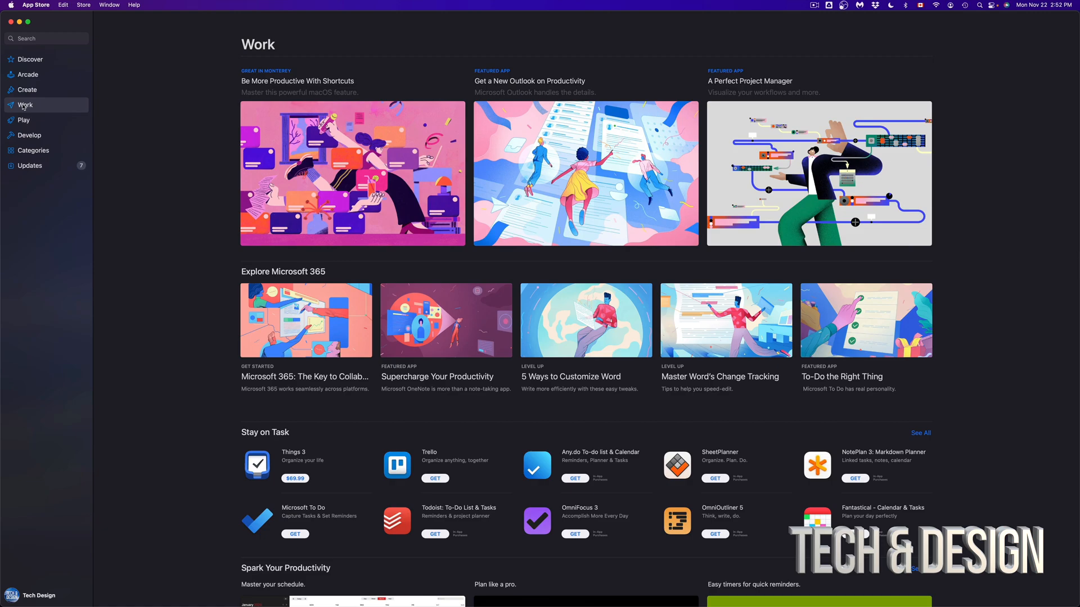
left_click(28, 89)
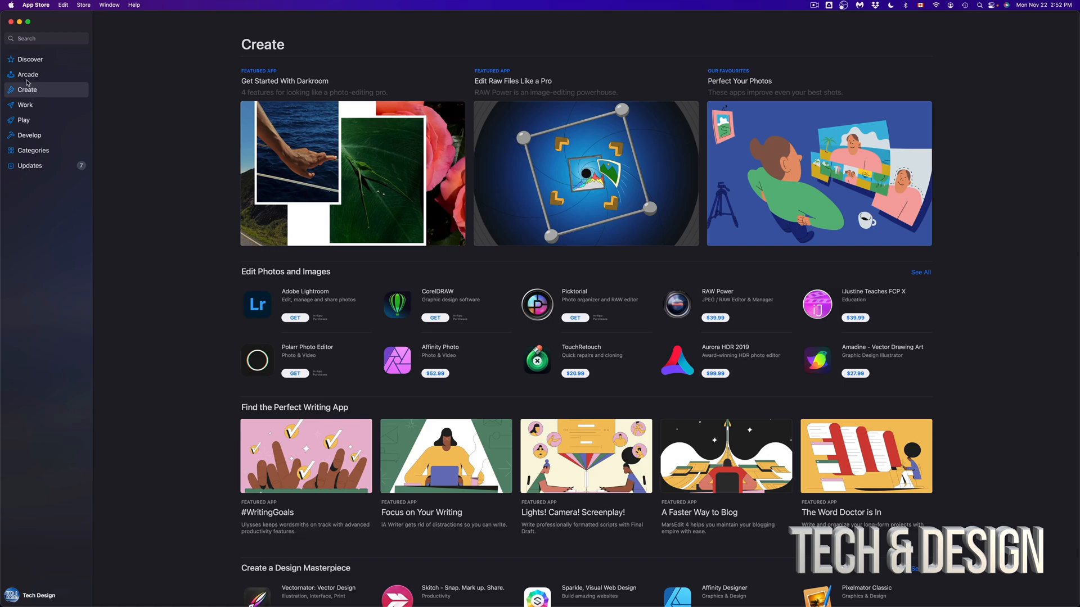
left_click(28, 74)
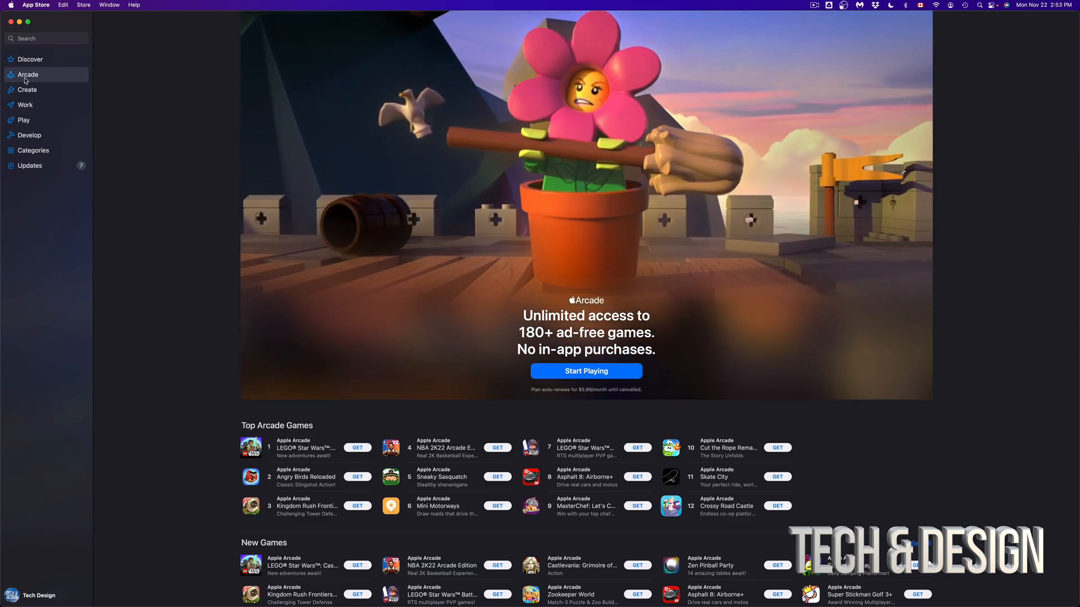
left_click(30, 59)
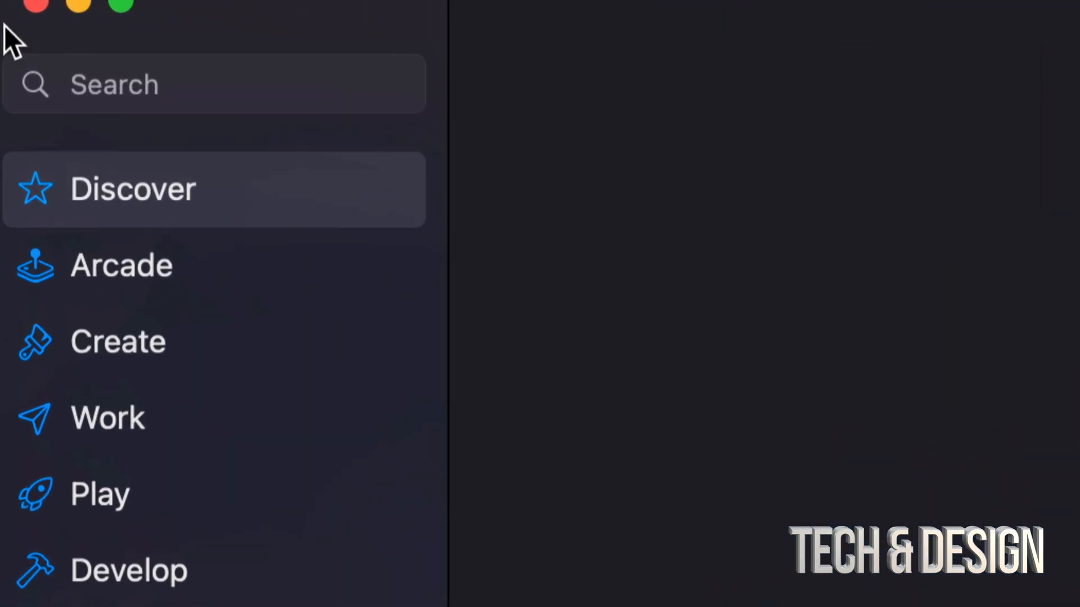
- Search the App Store for 'affinity'
type("affinity")
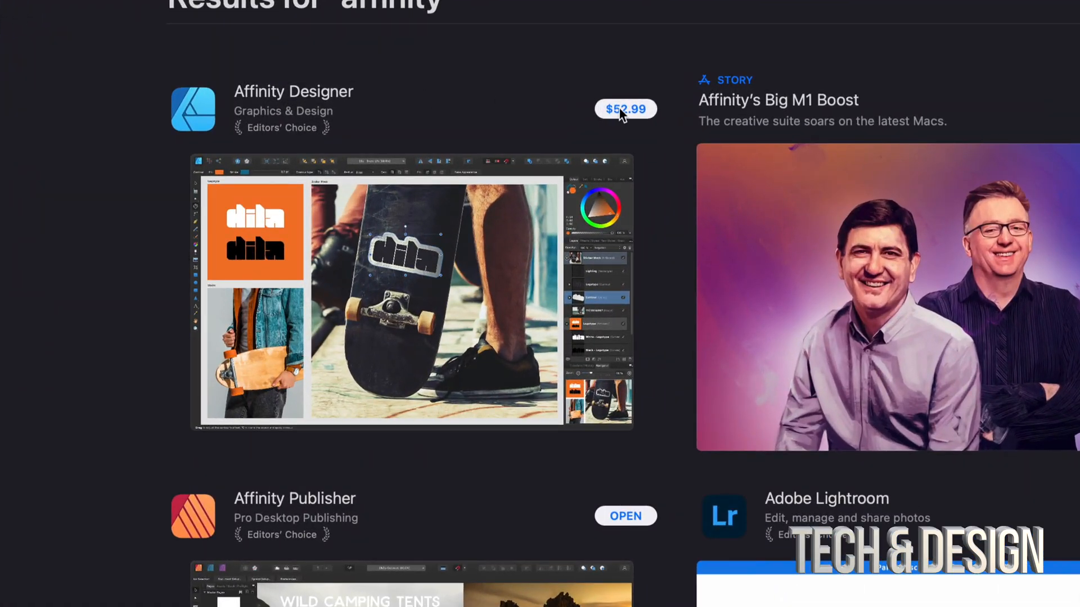
mouse_move(558, 158)
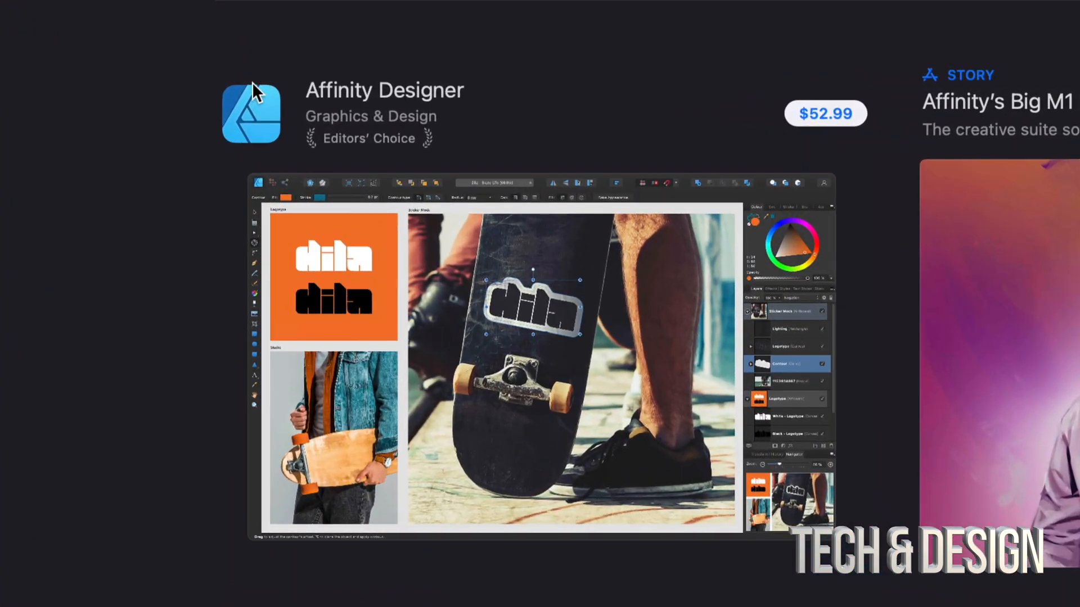
mouse_move(839, 129)
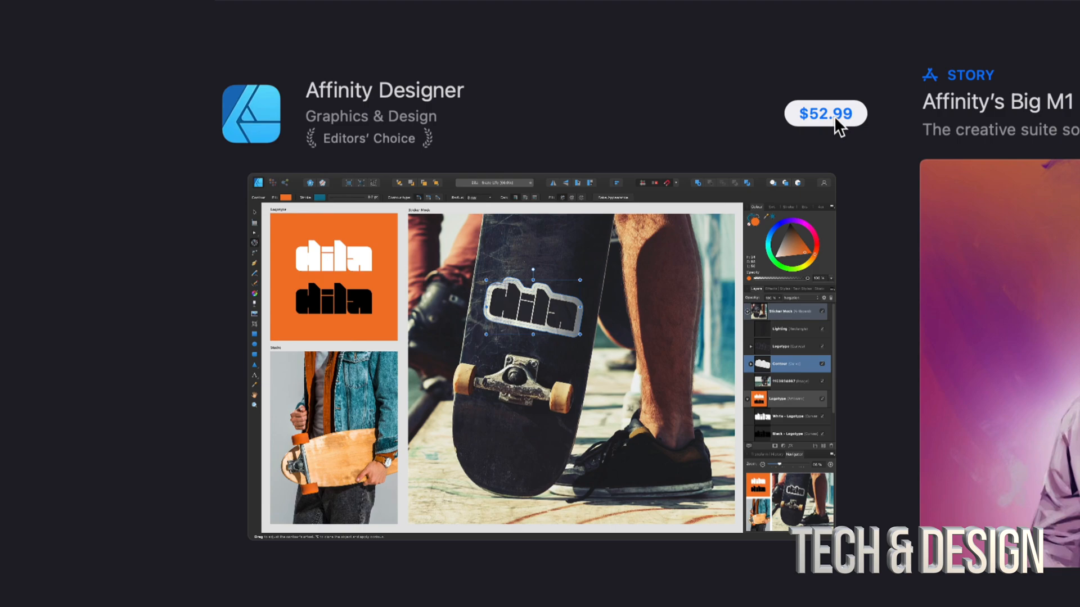
mouse_move(857, 126)
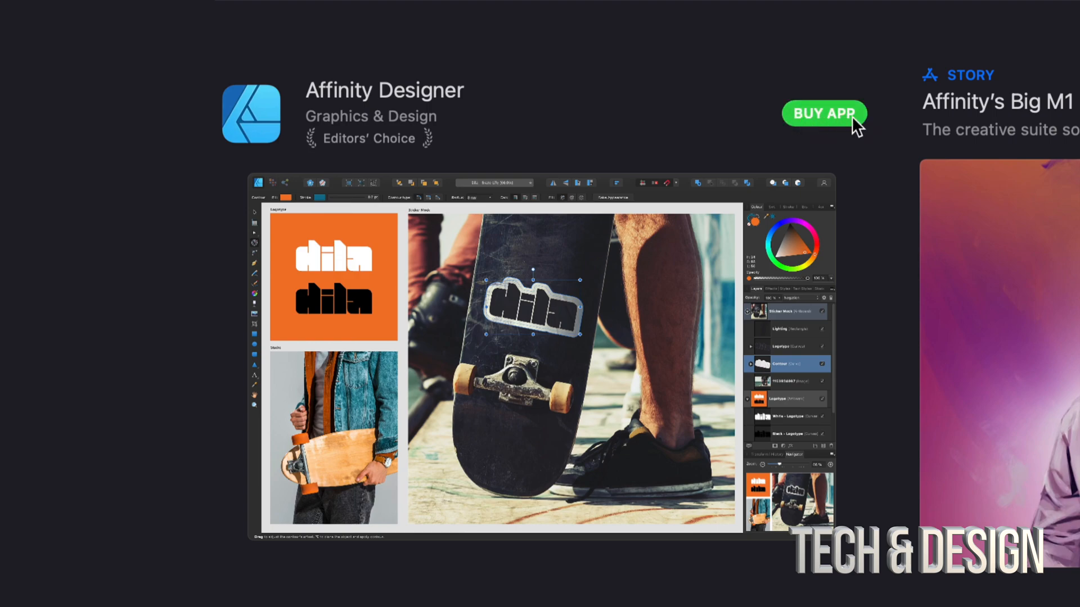
mouse_move(807, 124)
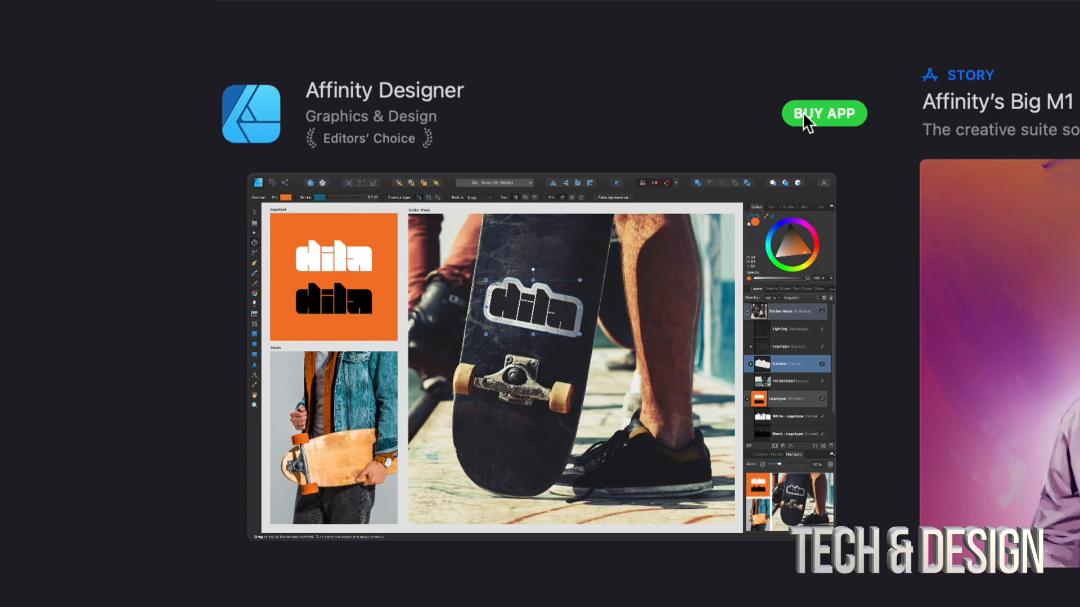
- Buy Affinity Designer, signing in with the Apple ID and confirming the download
left_click(823, 113)
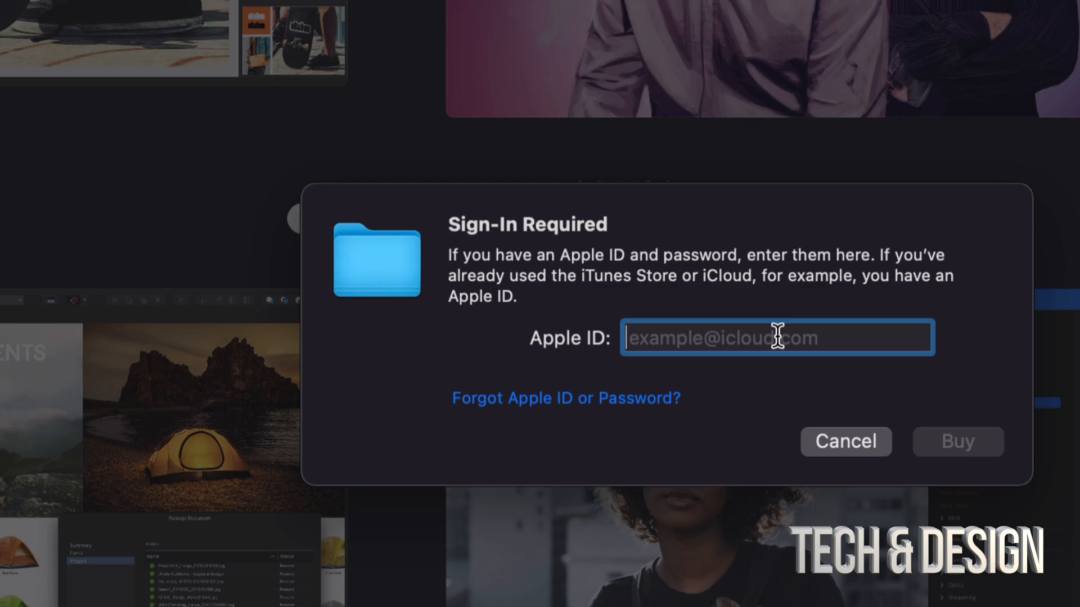
left_click(956, 441)
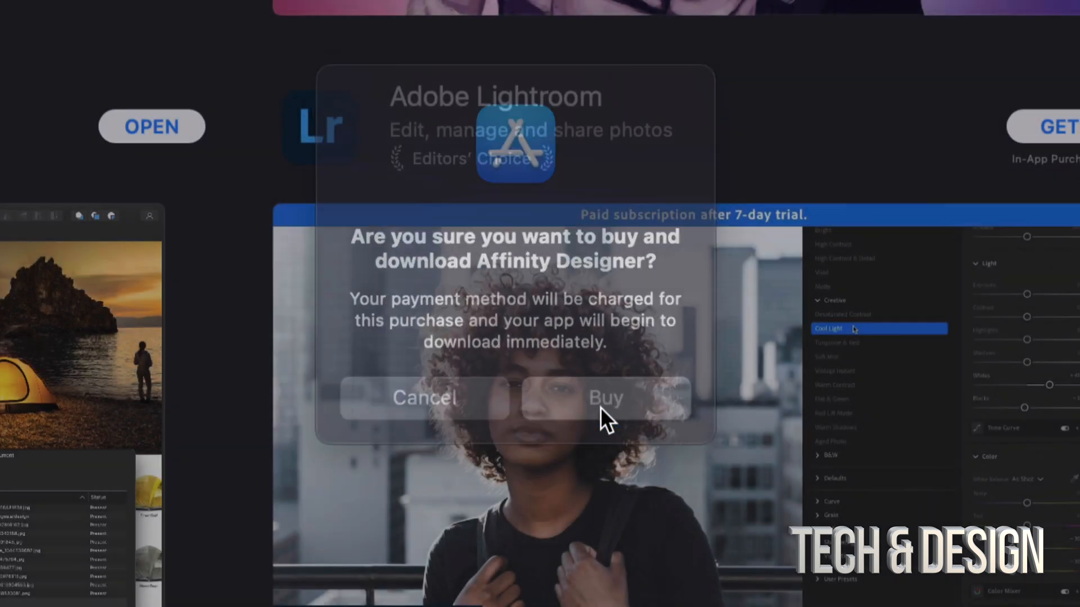
left_click(423, 398)
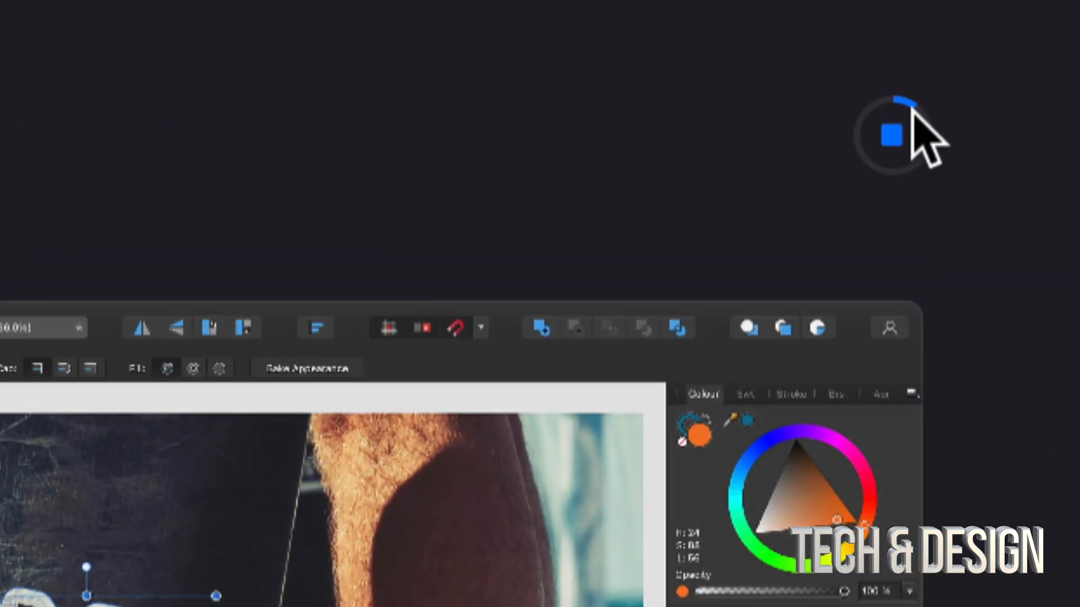
mouse_move(871, 172)
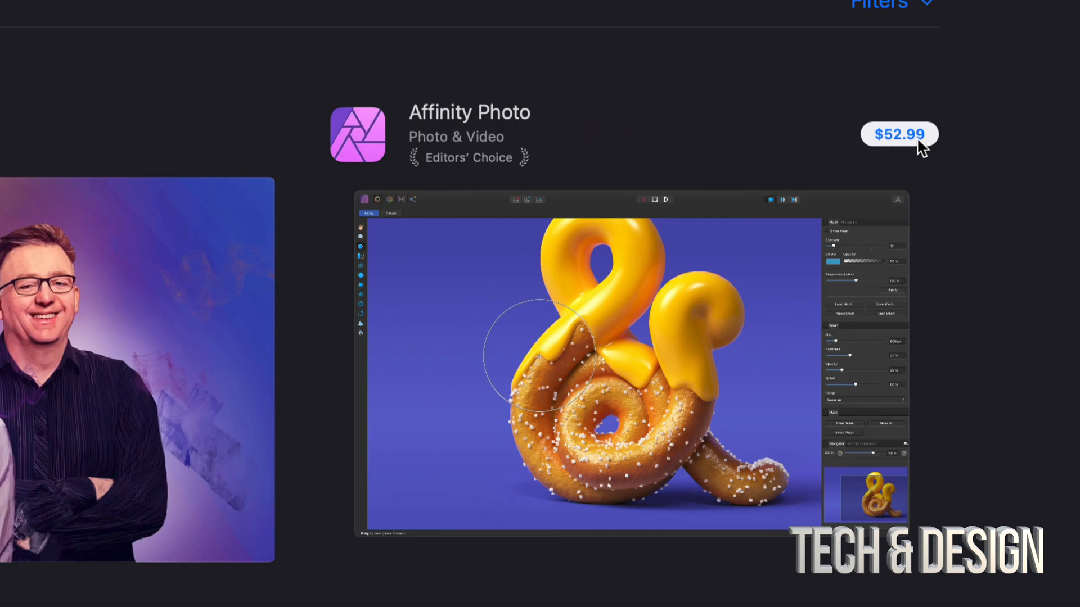
mouse_move(490, 123)
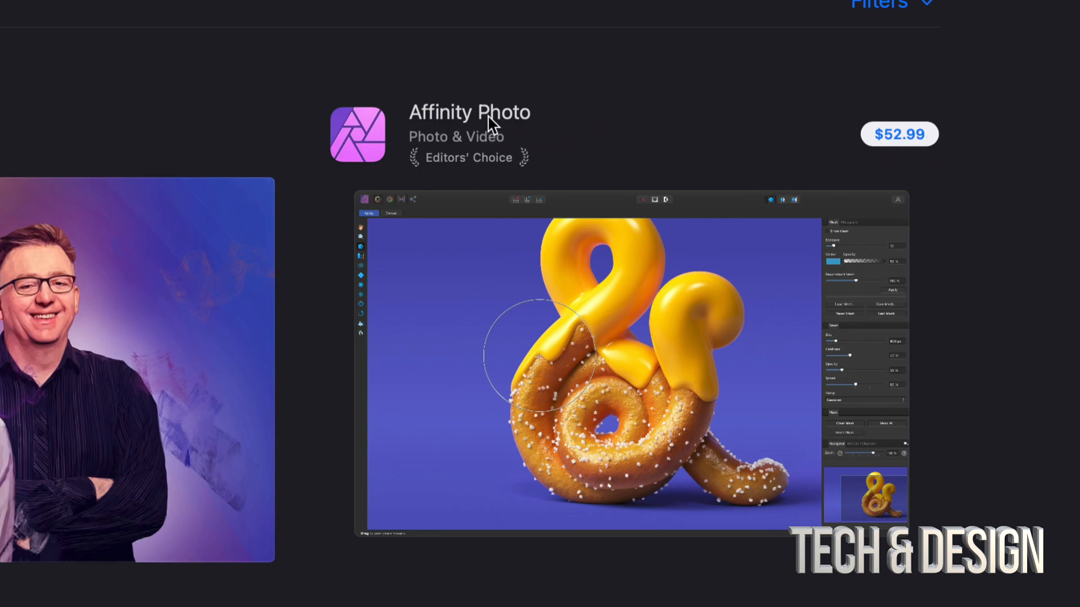
- Open Affinity Photo's page and commit to buying it
scroll("down", 3)
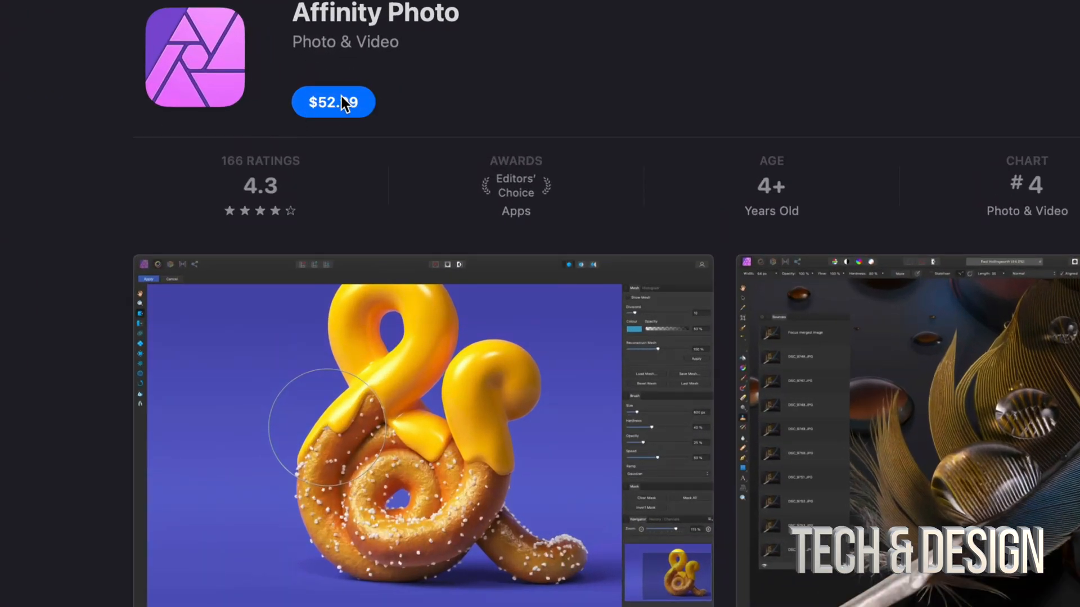
left_click(333, 102)
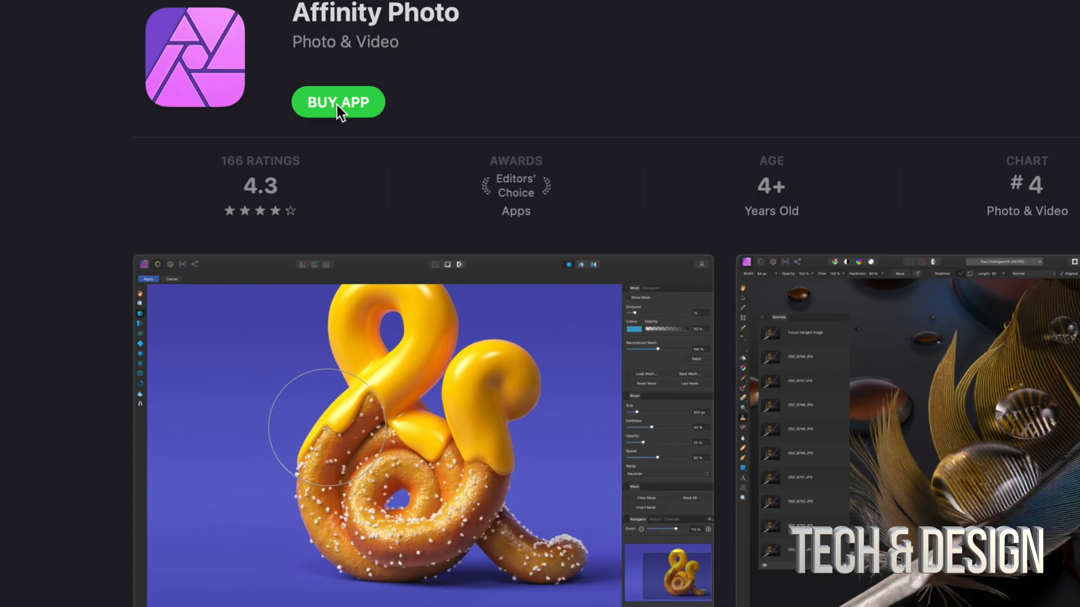
scroll("up", 3)
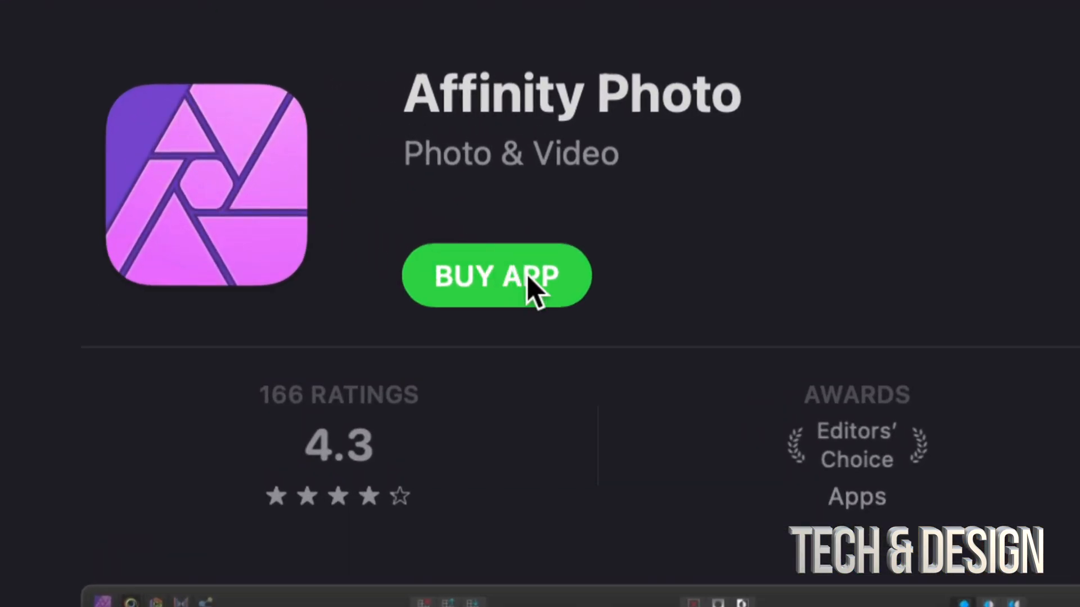
left_click(496, 276)
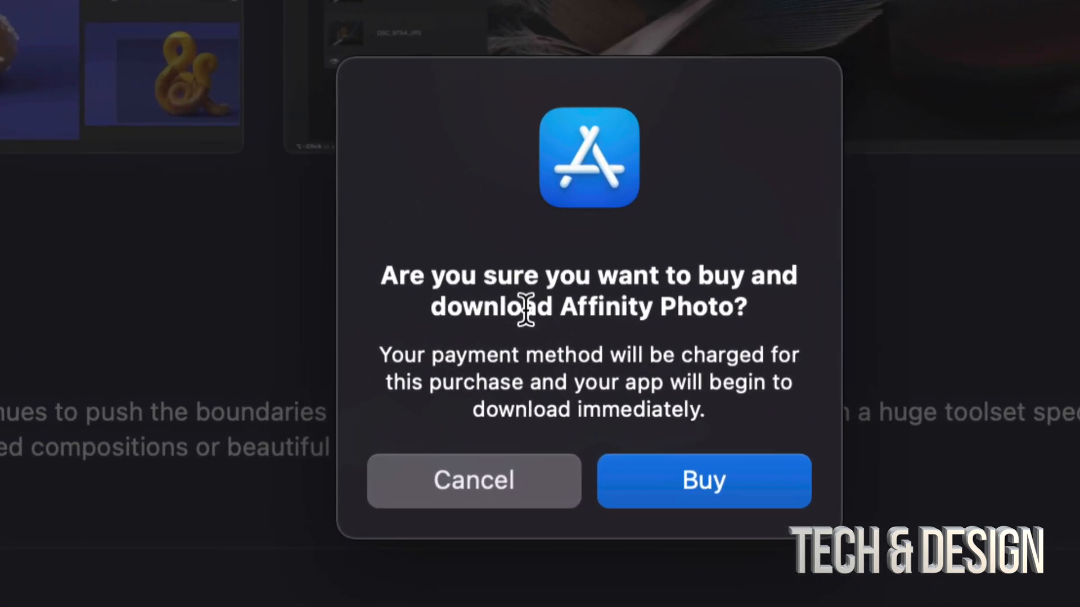
mouse_move(761, 406)
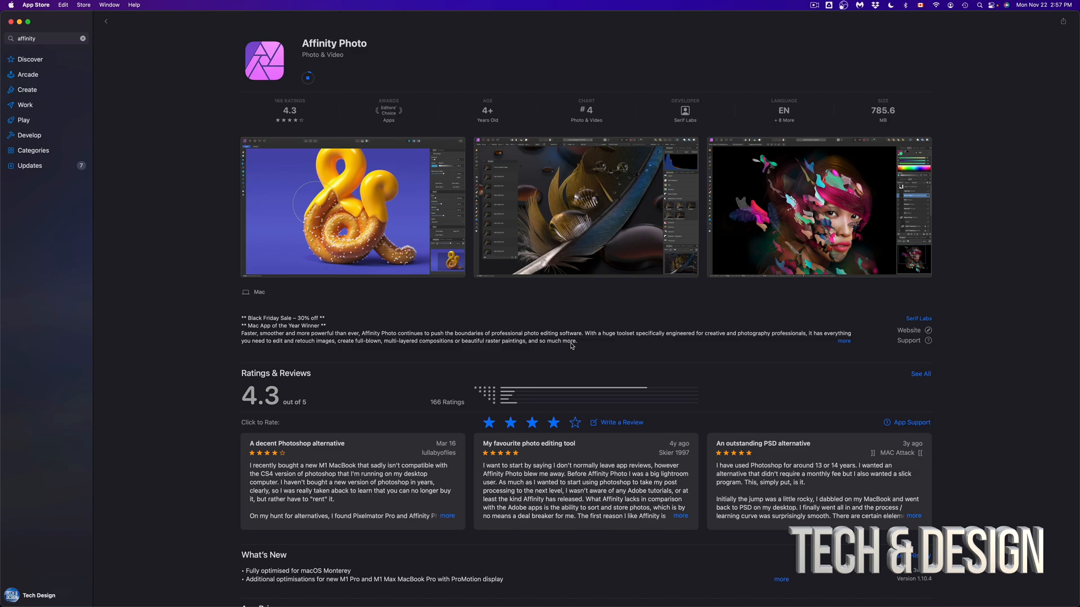
mouse_move(108, 23)
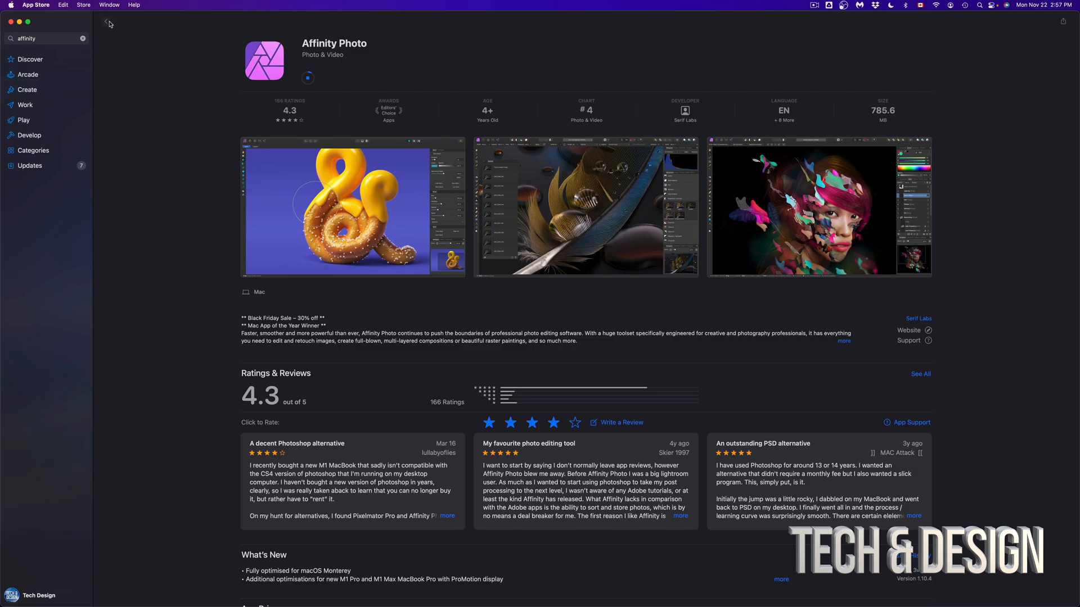
- Go back to the 'affinity' search results and scroll through the installed apps
left_click(105, 22)
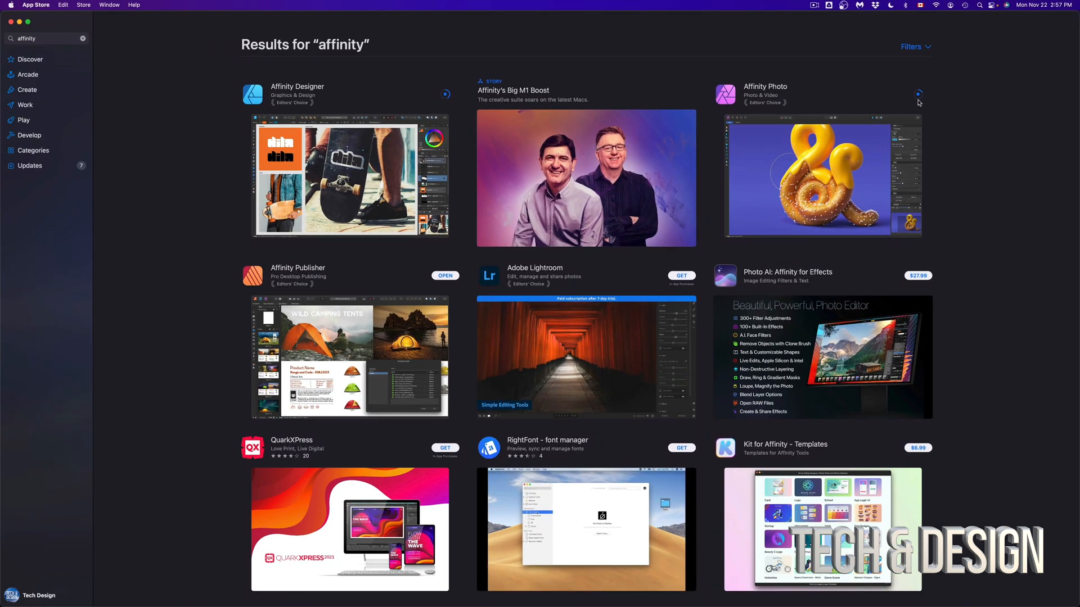
scroll("down", 3)
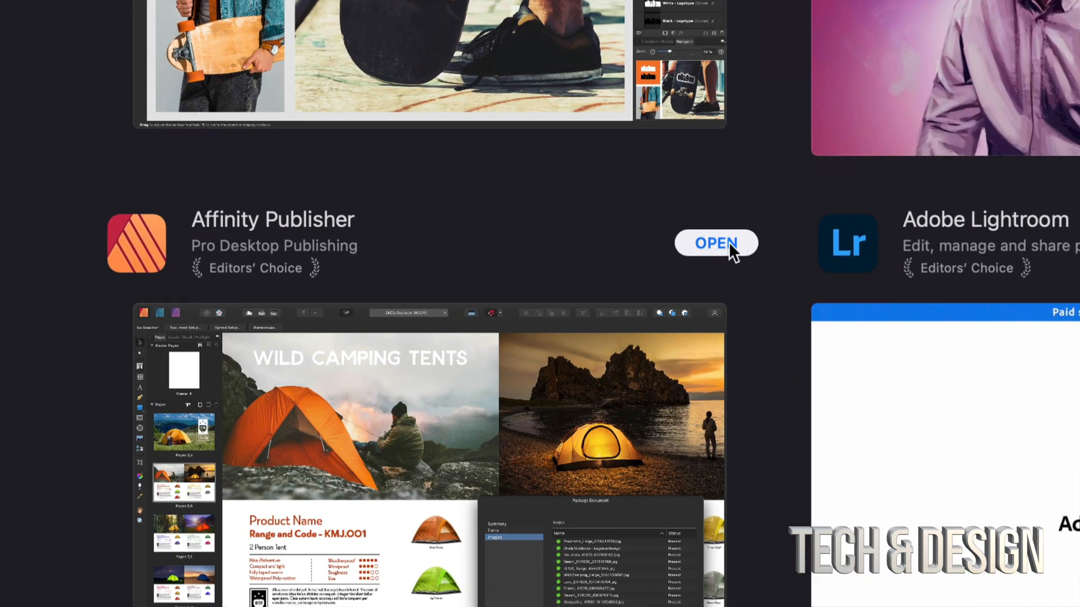
mouse_move(687, 257)
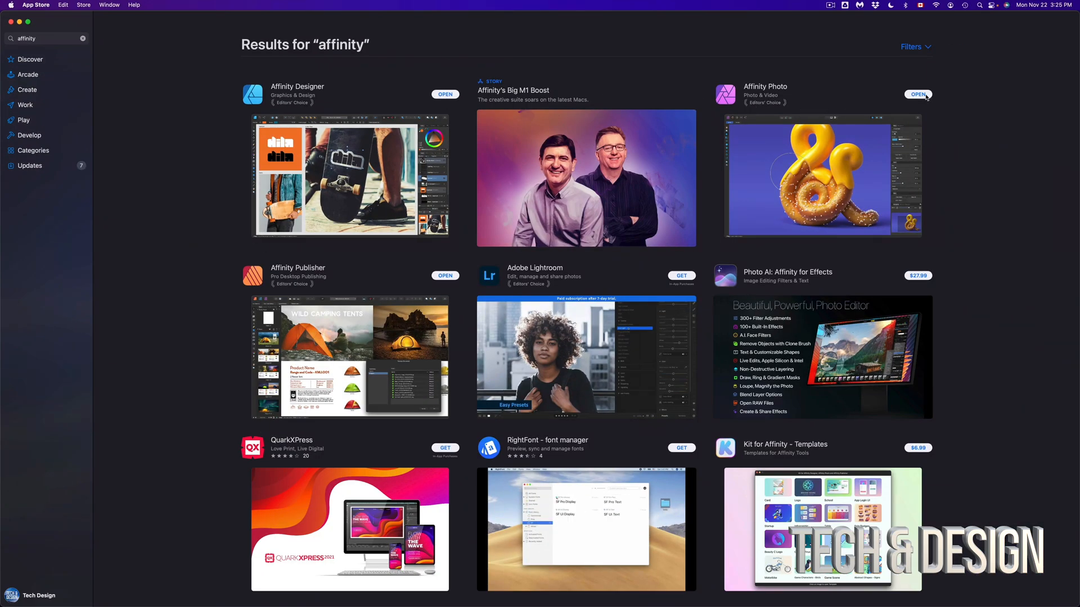
mouse_move(417, 301)
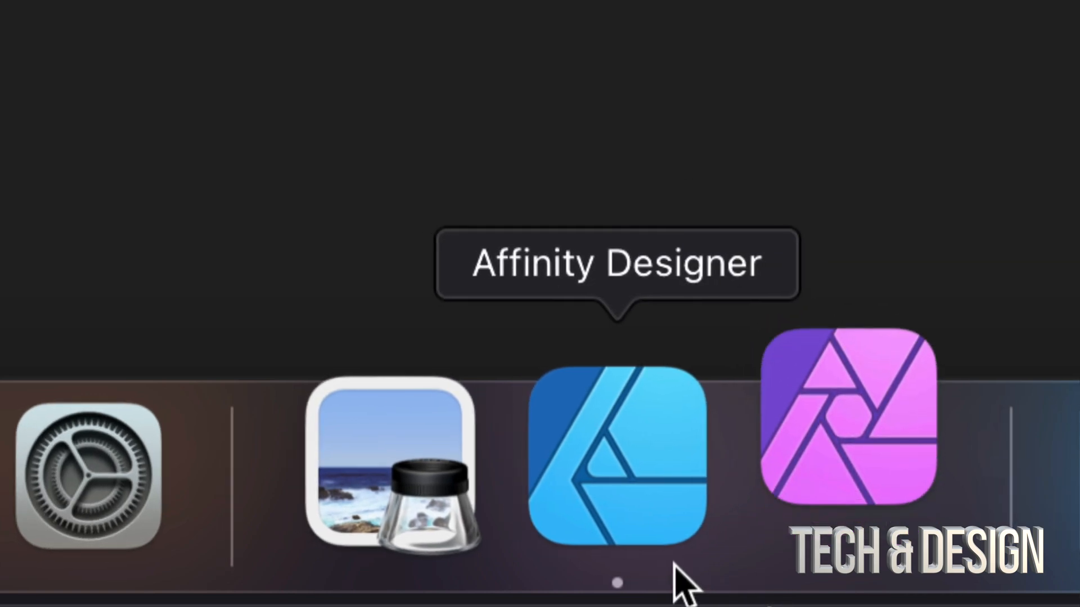
- Launch Affinity Designer and Affinity Photo, then dismiss Designer's registration and welcome panels
left_click(616, 458)
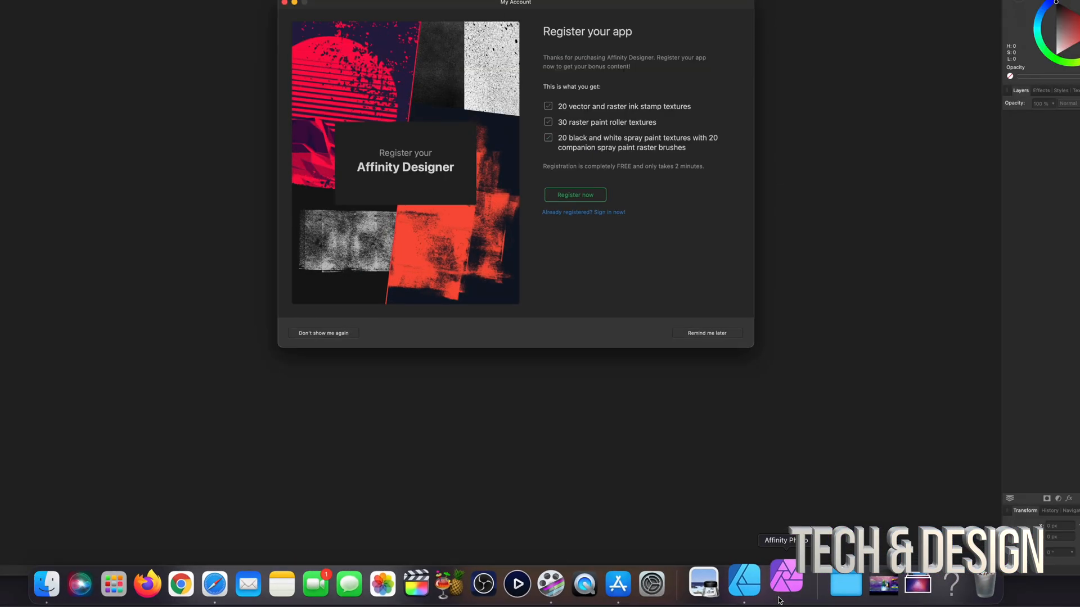
left_click(745, 584)
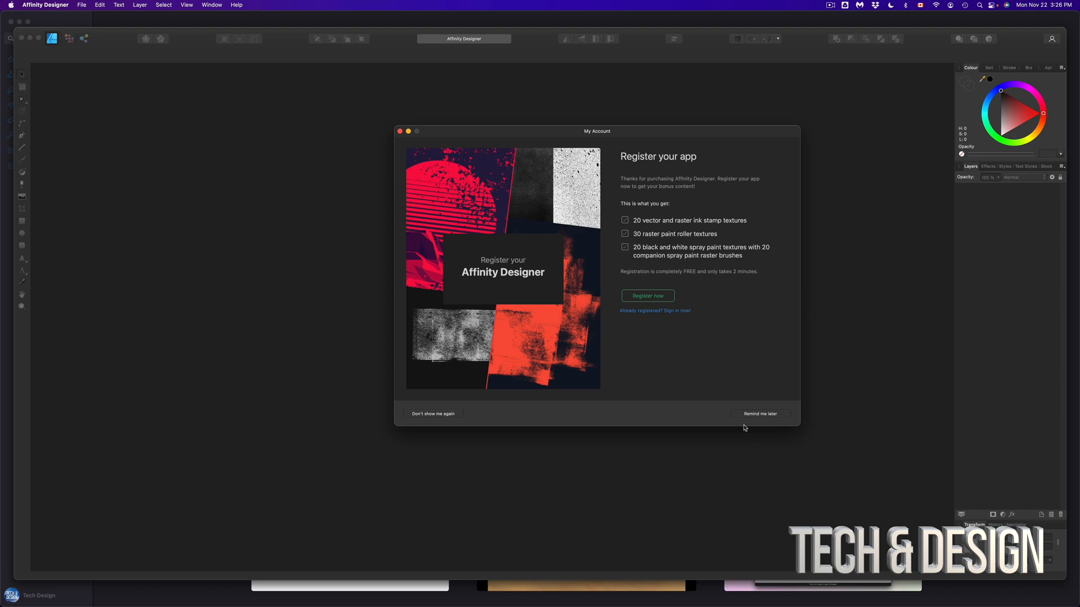
left_click(758, 414)
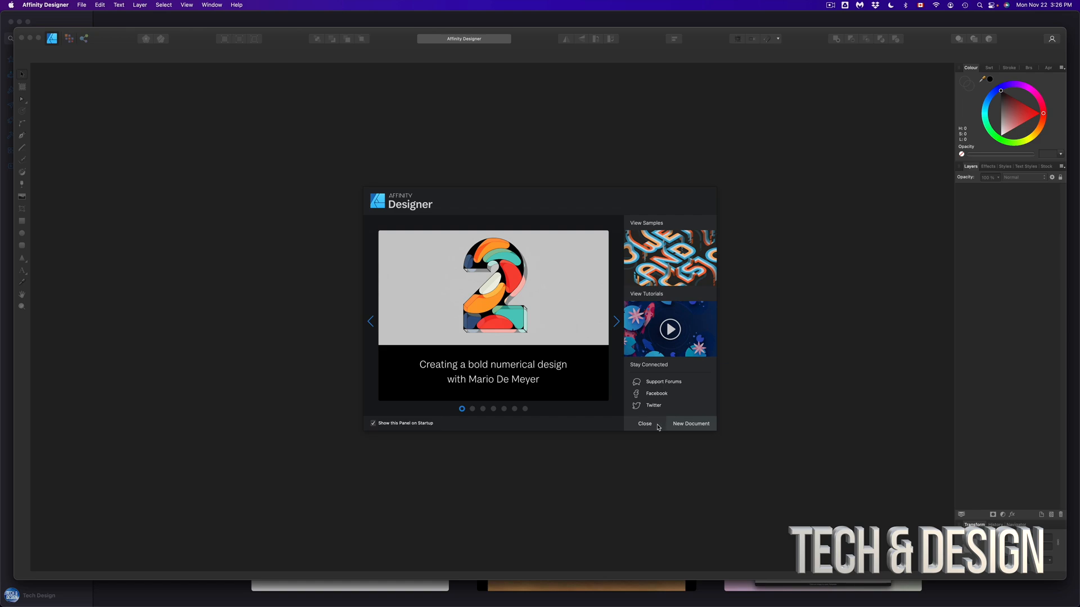
left_click(645, 423)
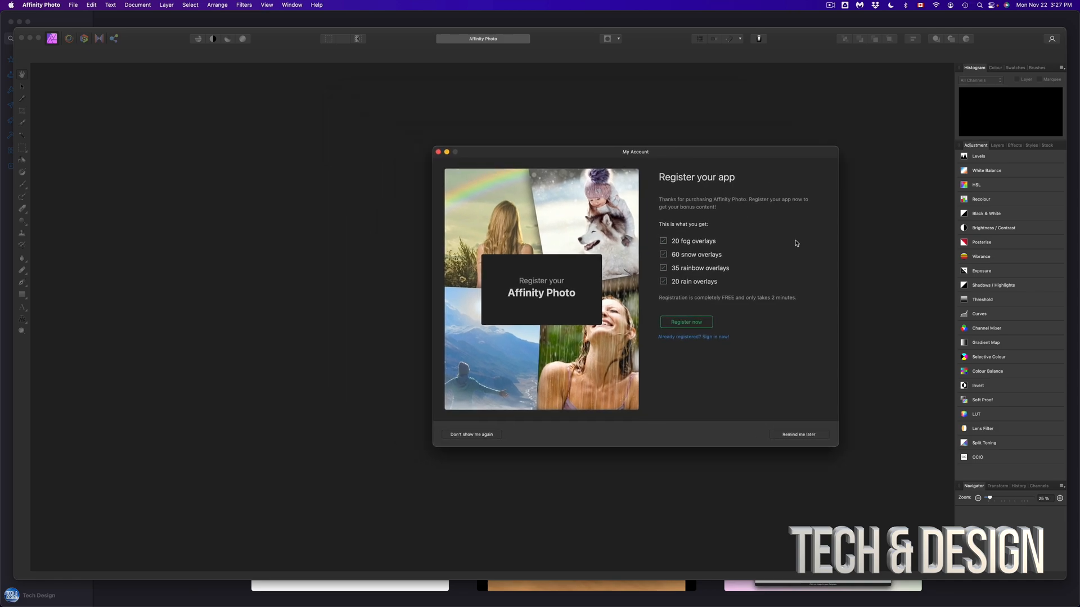
mouse_move(774, 447)
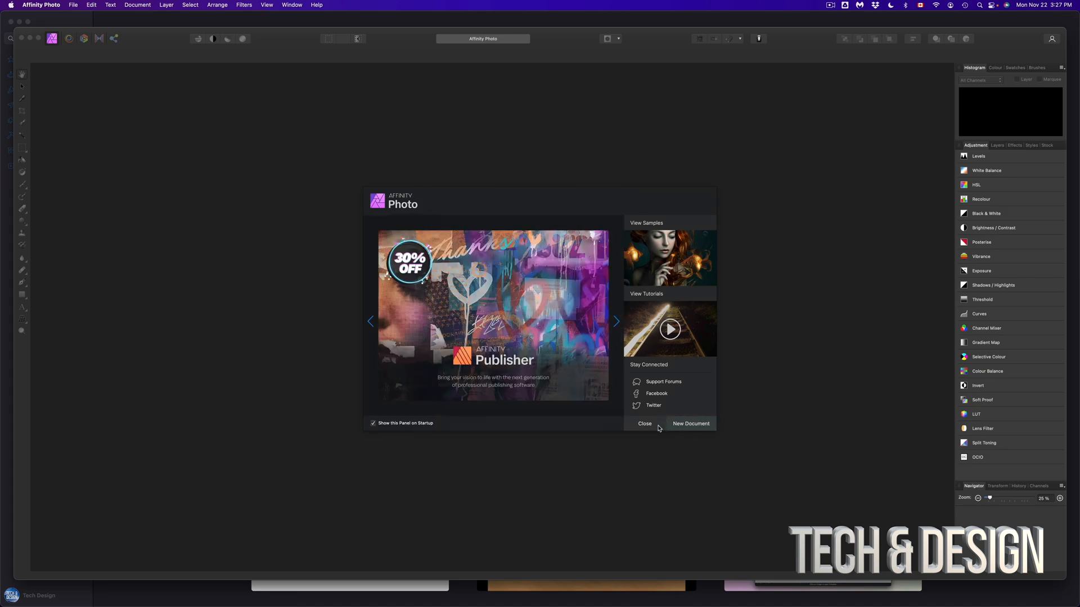
- Close the Affinity Photo welcome panel
left_click(643, 424)
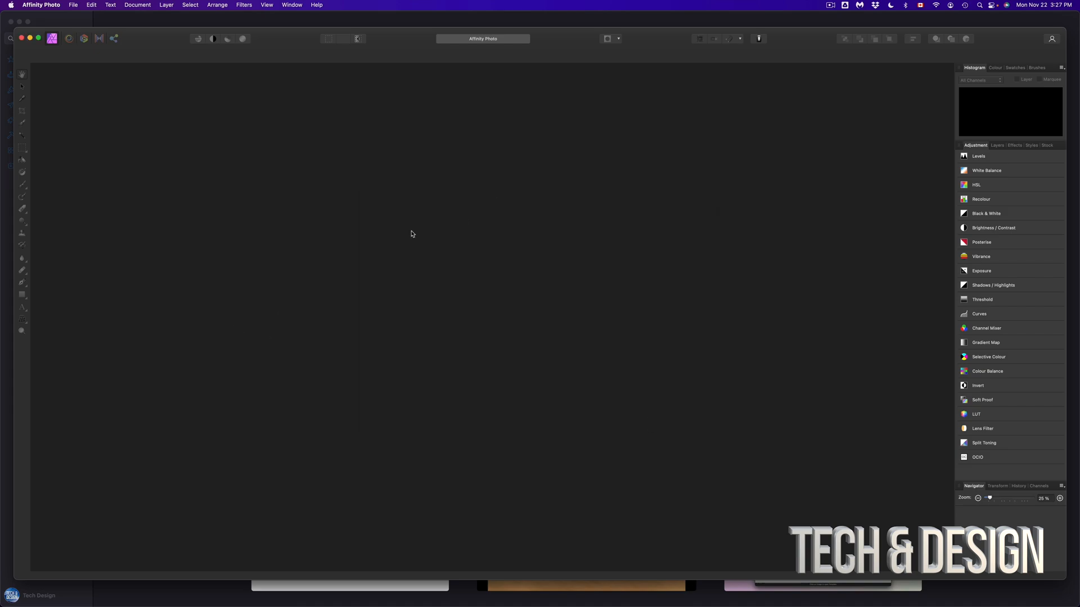
mouse_move(328, 205)
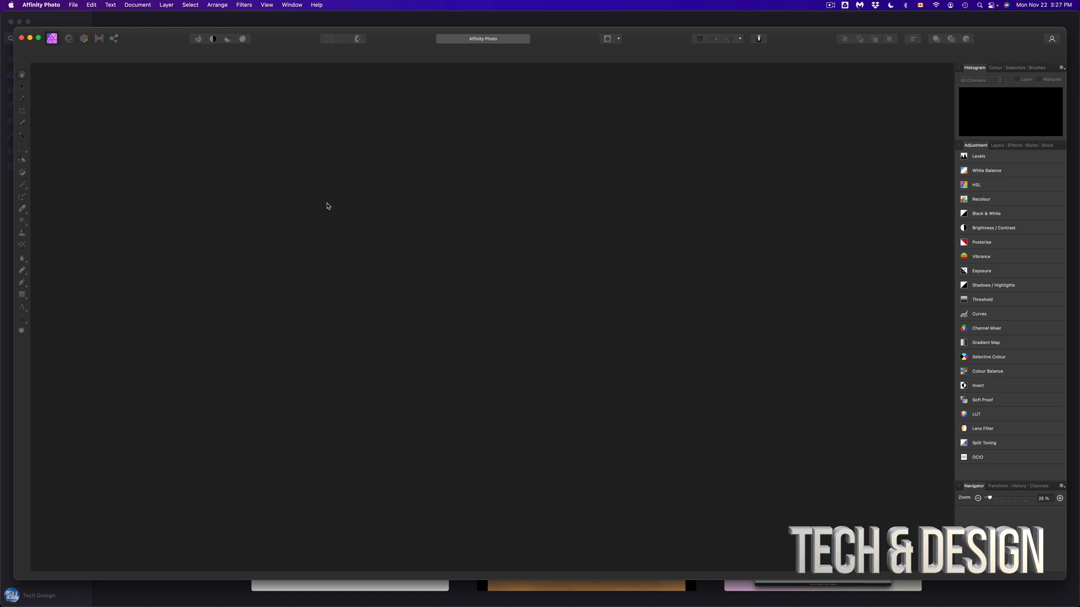